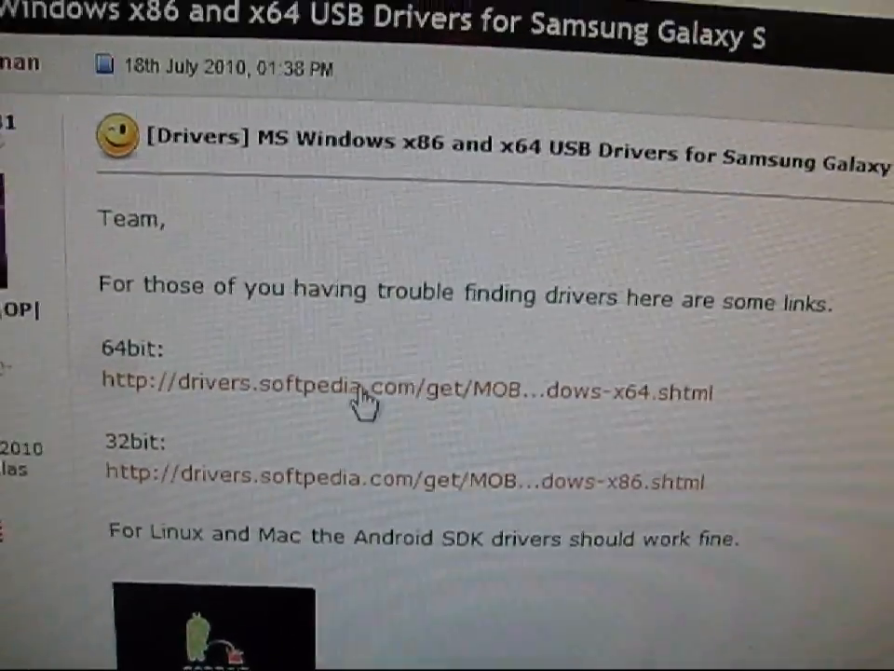
Step: Follow the 64-bit Samsung USB driver (softpedia) link in the forum post
{"action": "scroll", "scroll_direction": "down", "scroll_amount": 3}
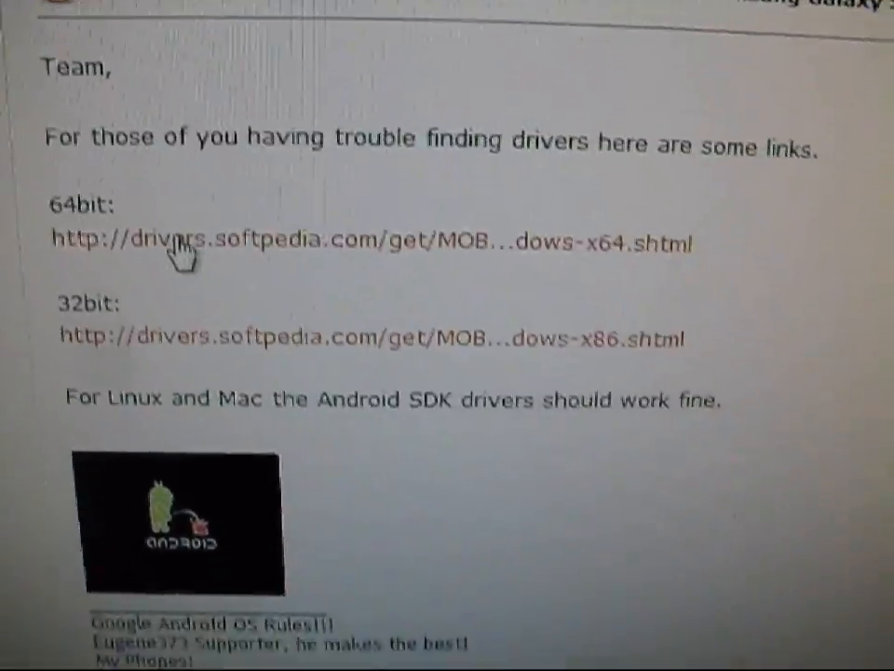
{"action": "left_click", "coordinate": [186, 241]}
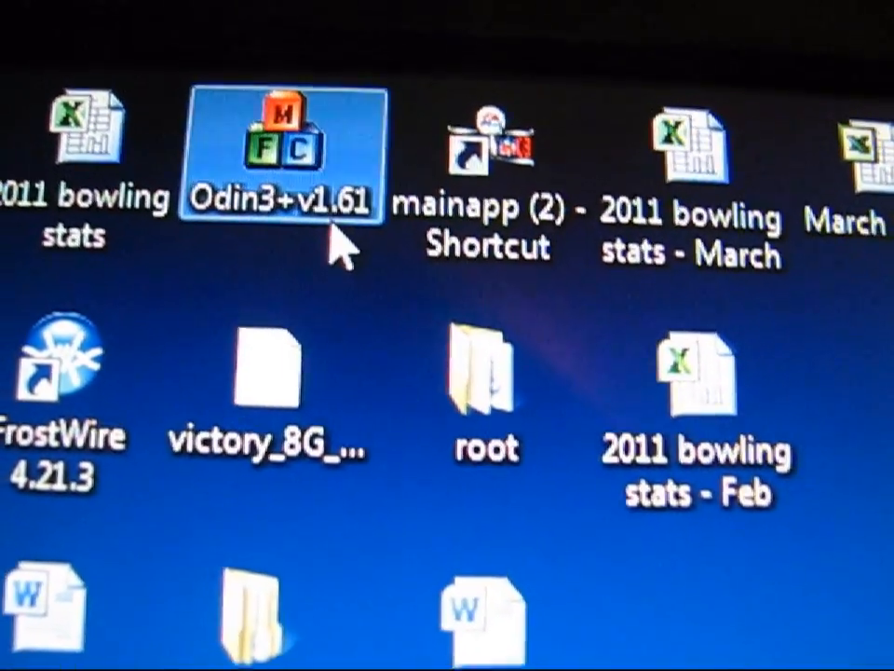
{"action": "mouse_move", "coordinate": [350, 190]}
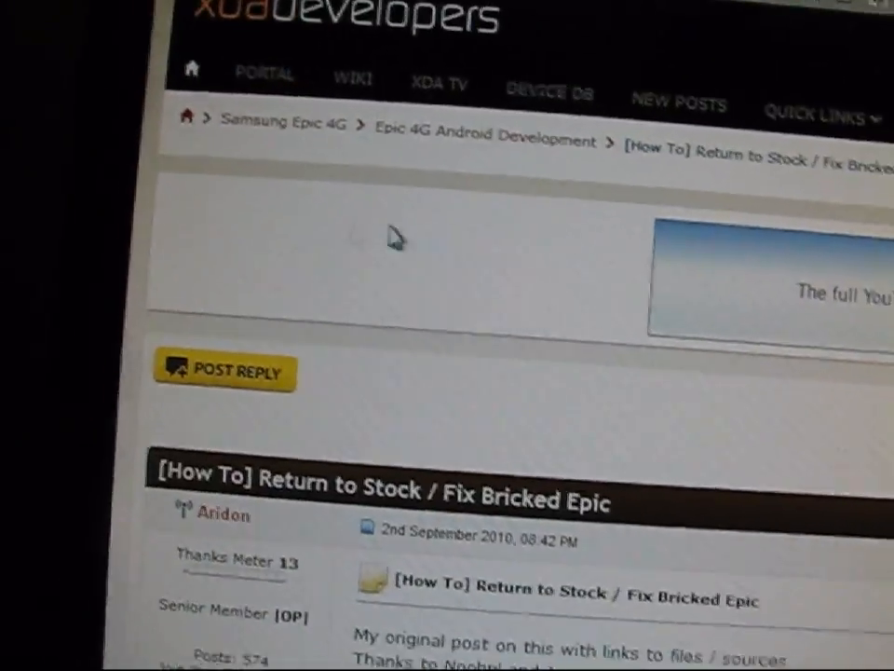
Step: Scroll the Return to Stock guide past EB13 to the DI18 Update link and its md5
{"action": "scroll", "scroll_direction": "down", "scroll_amount": 3}
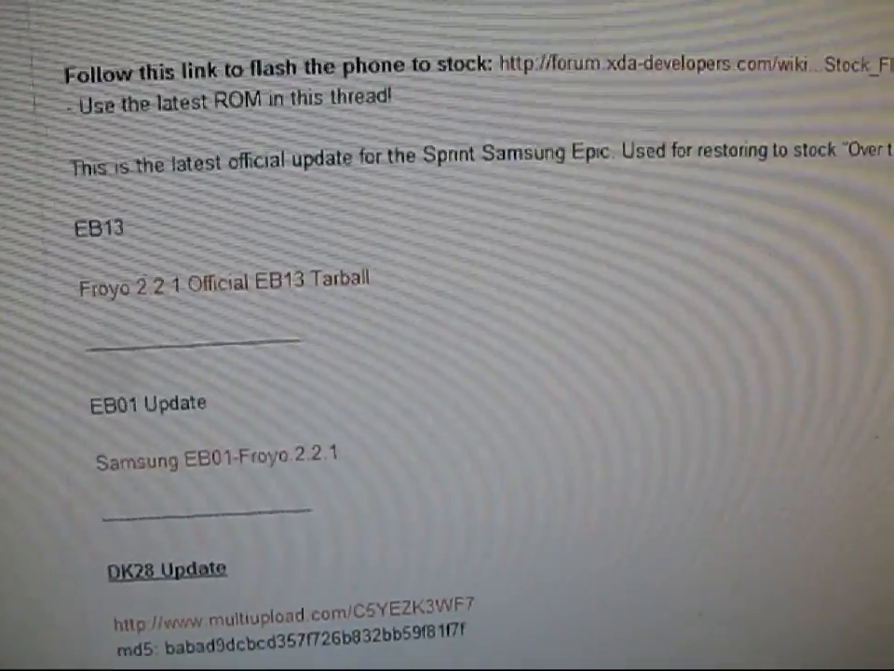
{"action": "scroll", "scroll_direction": "down", "scroll_amount": 3}
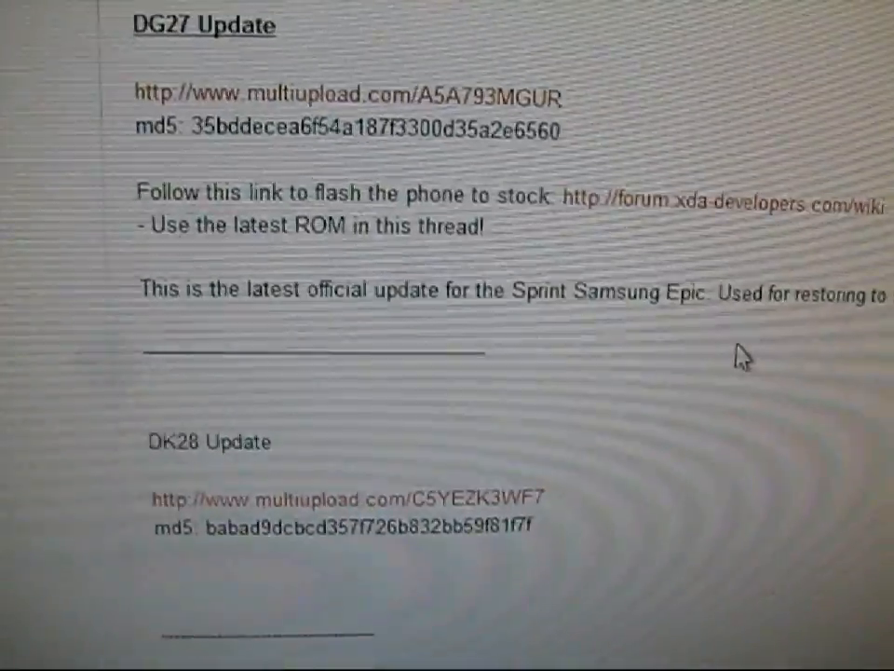
{"action": "scroll", "scroll_direction": "down", "scroll_amount": 3}
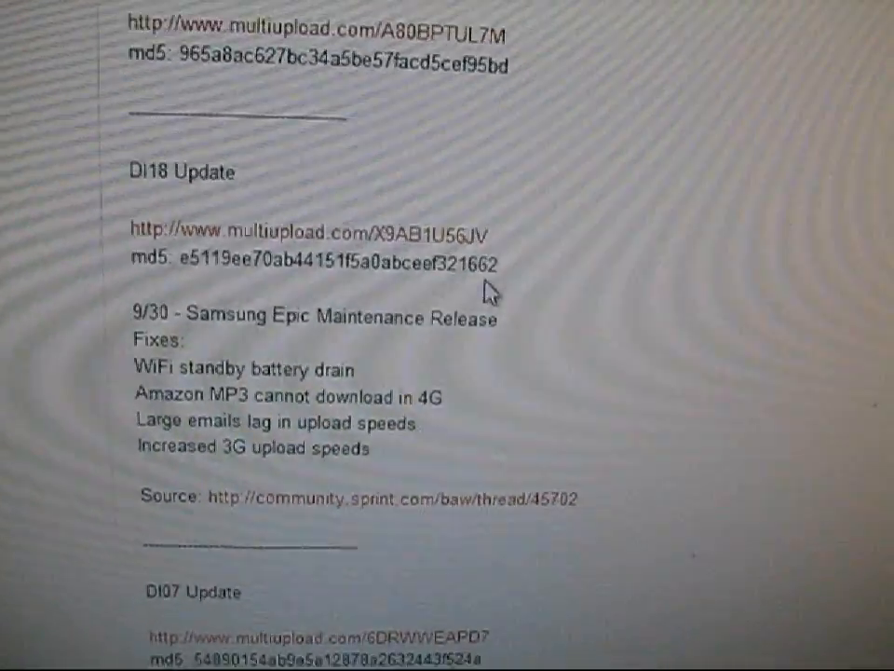
{"action": "scroll", "scroll_direction": "down", "scroll_amount": 3}
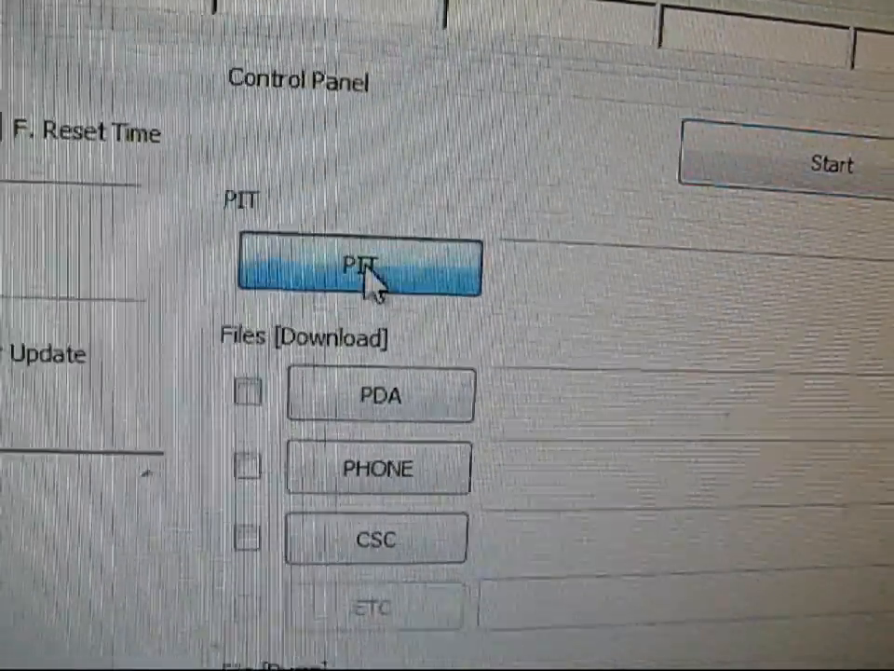
Step: Load s1_odin_20100512.pit, tick PDA, and browse for the stock DI18/EB13 tar.md5
{"action": "left_click", "coordinate": [362, 264]}
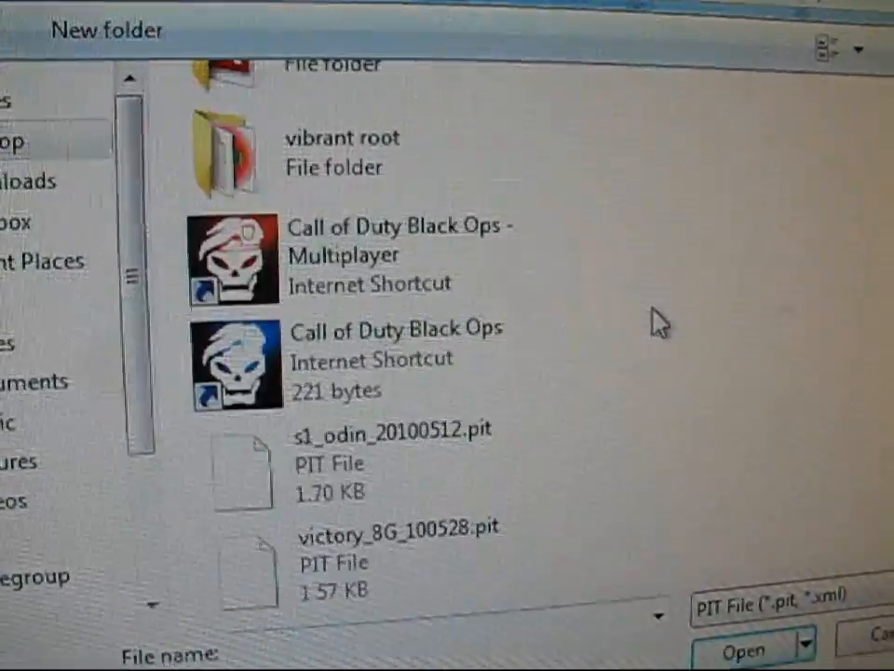
{"action": "mouse_move", "coordinate": [425, 406]}
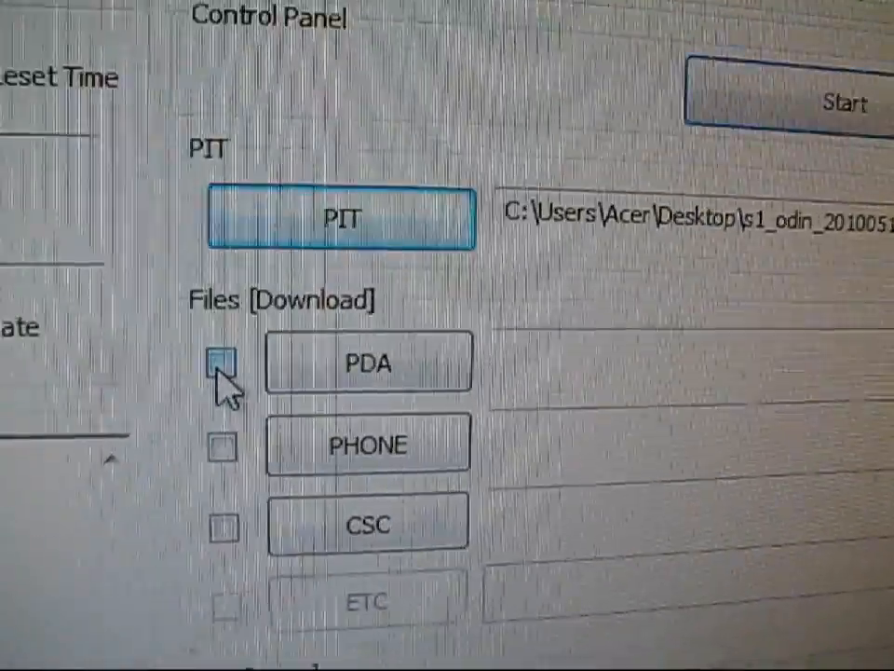
{"action": "left_click", "coordinate": [222, 358]}
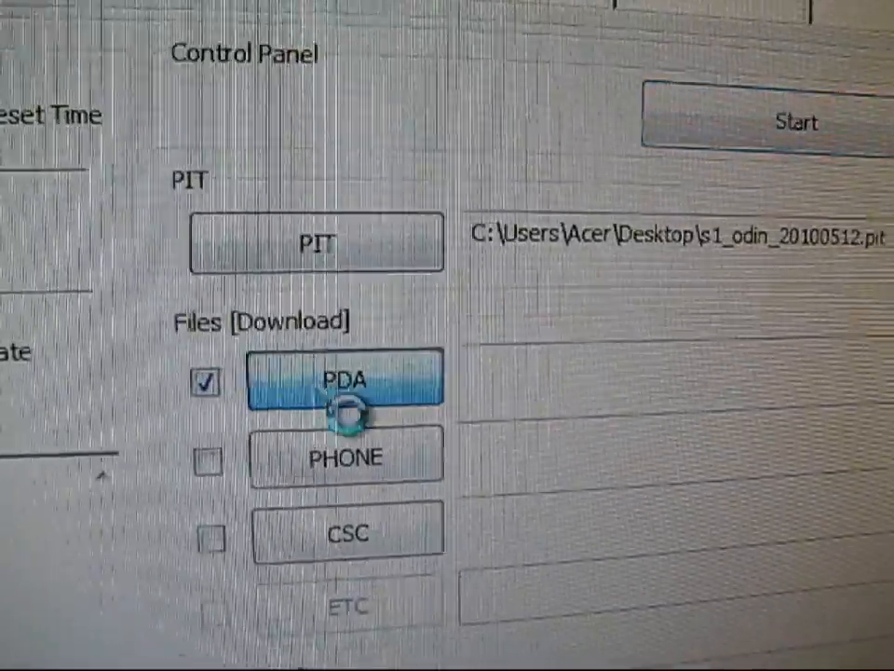
{"action": "left_click", "coordinate": [343, 380]}
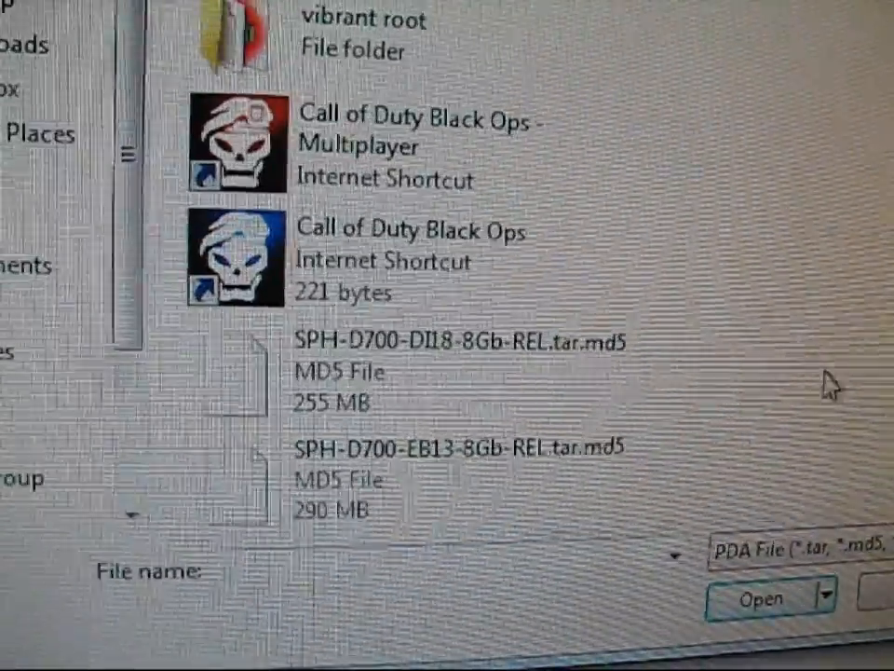